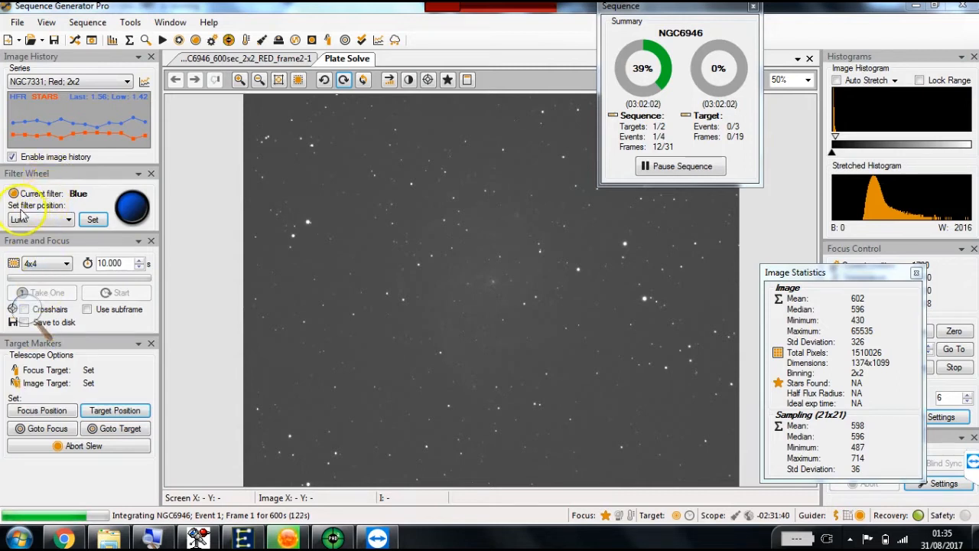
mouse_move(137, 205)
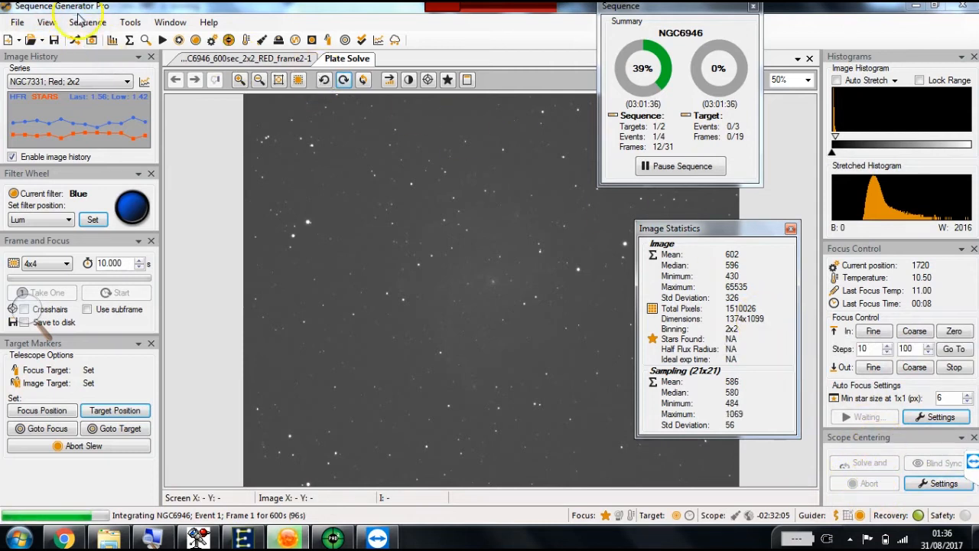
Step: Move the Image Statistics window up and left, clear of the Focus Control readings
click(45, 21)
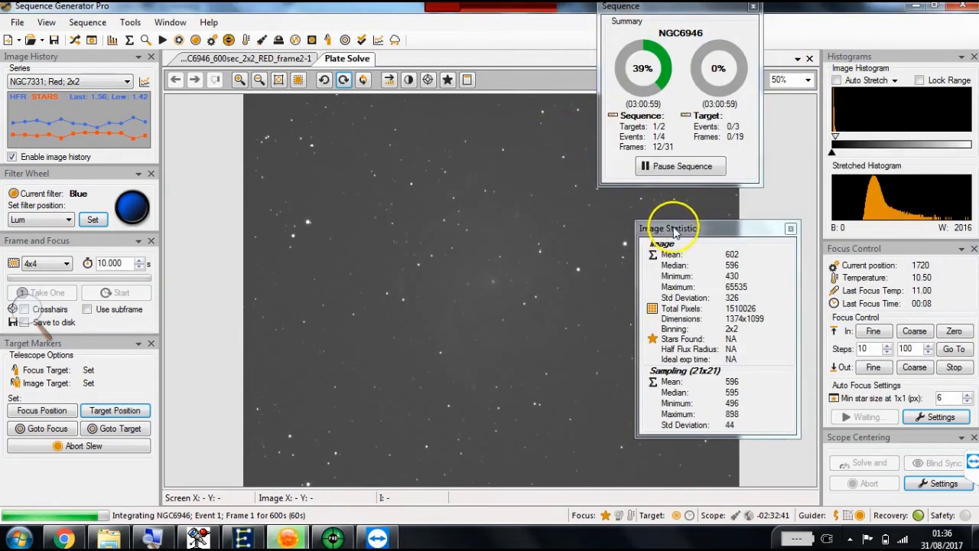
Step: Shift Image Statistics right and the Sequence summary to the top-left over Image History
drag(668, 228, 772, 197)
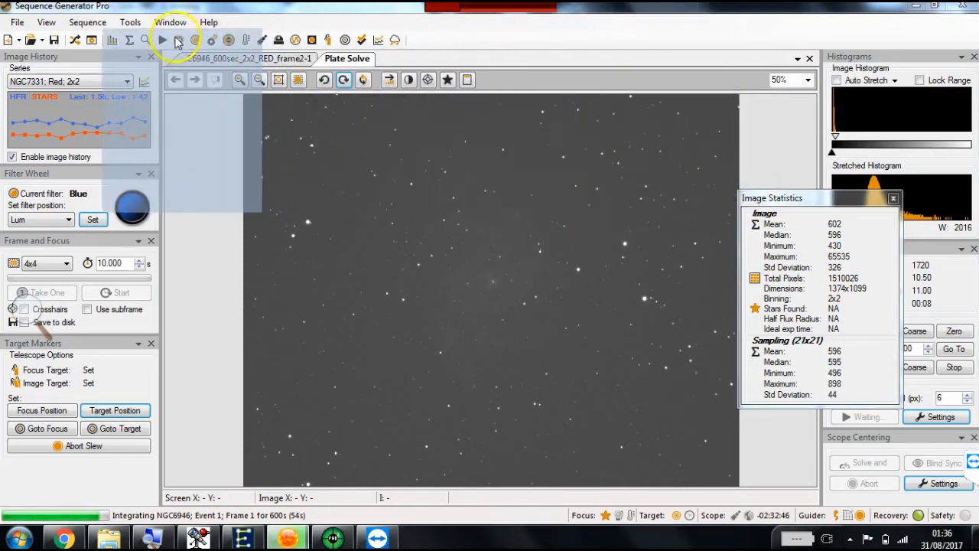
click(176, 40)
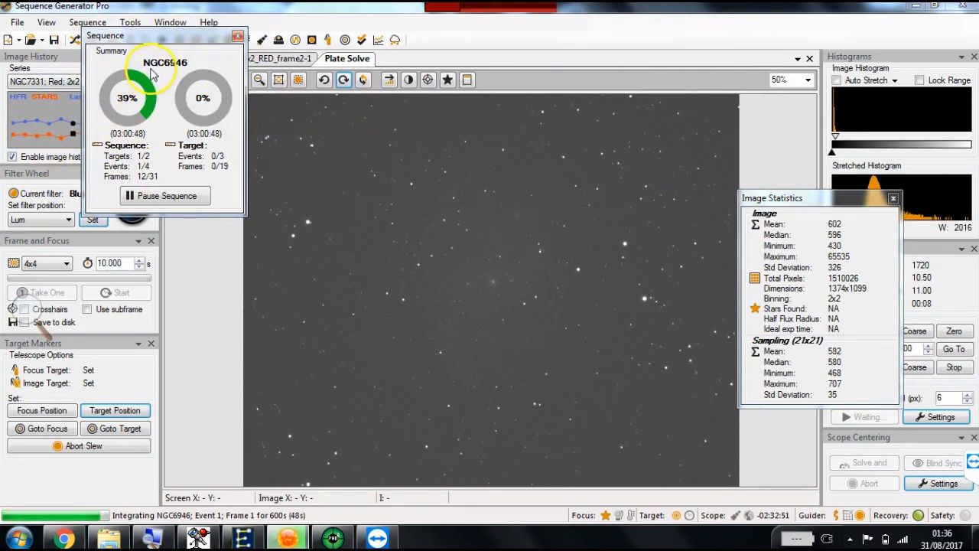
mouse_move(153, 77)
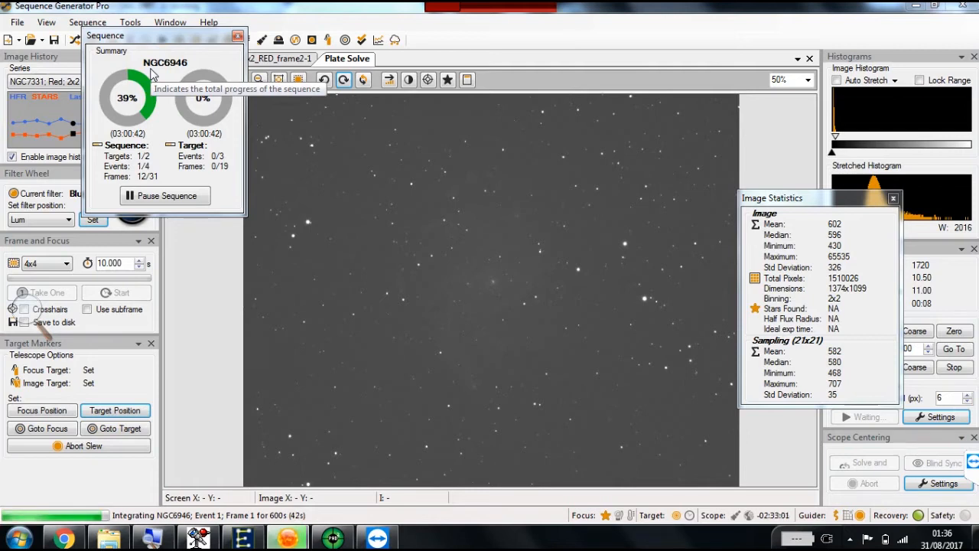
mouse_move(146, 62)
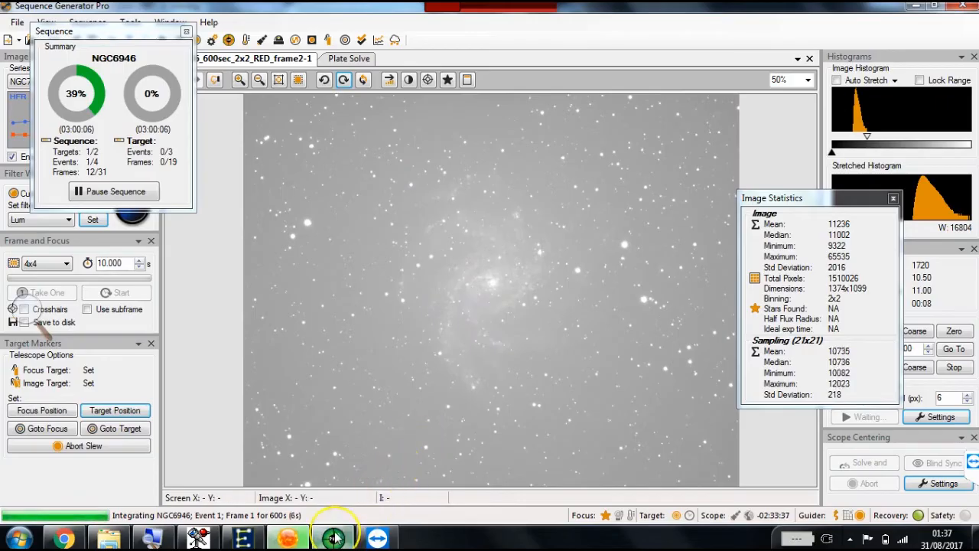
Step: Show the new BLUE NGC6946 frame and adjust its histogram white point
click(334, 537)
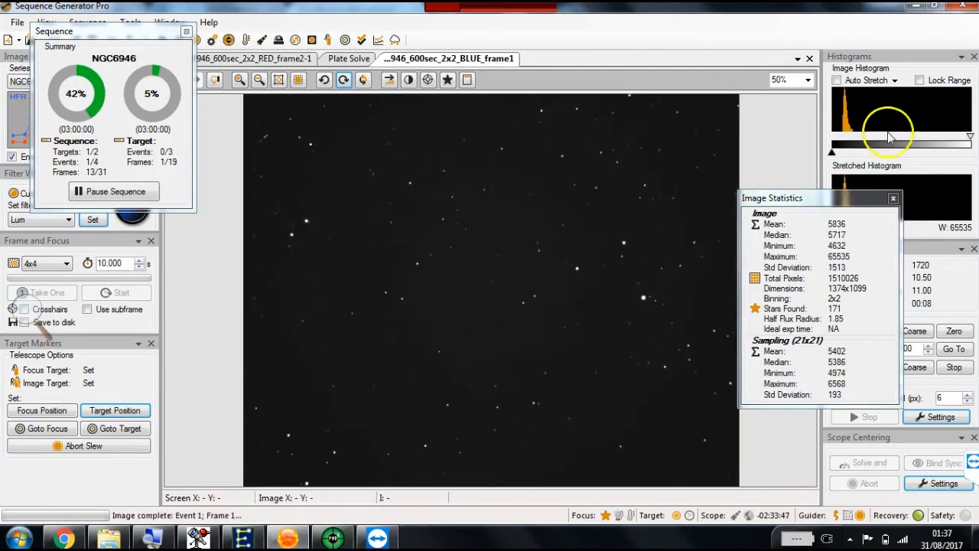
mouse_move(922, 164)
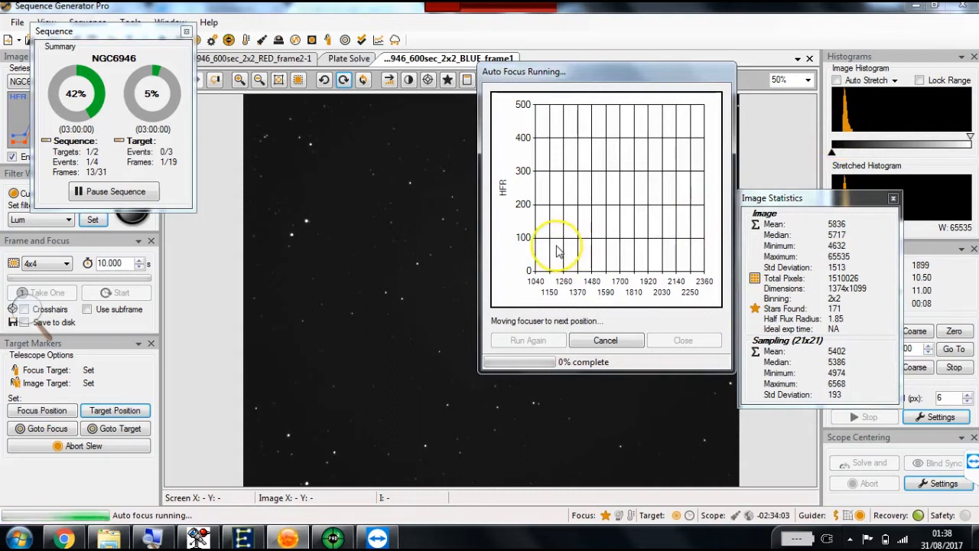
mouse_move(333, 287)
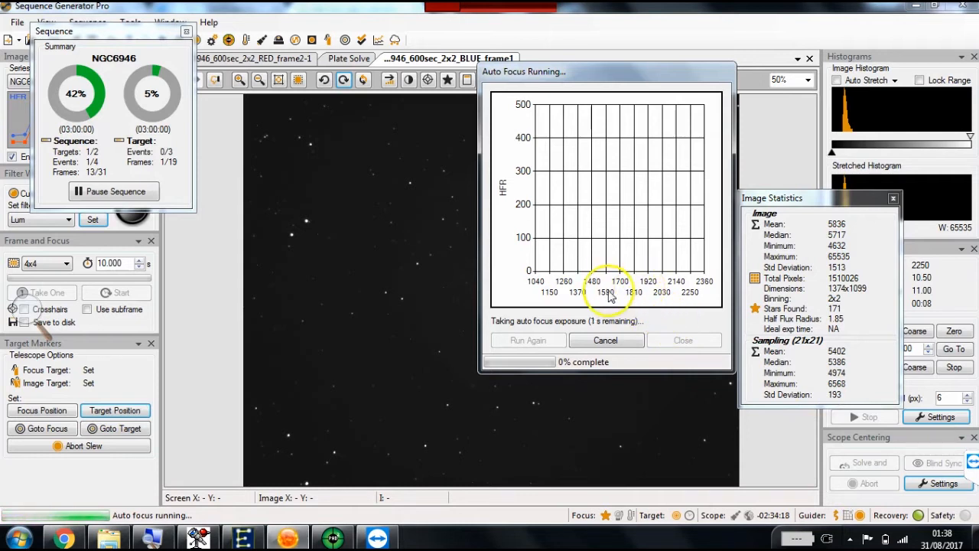
mouse_move(697, 290)
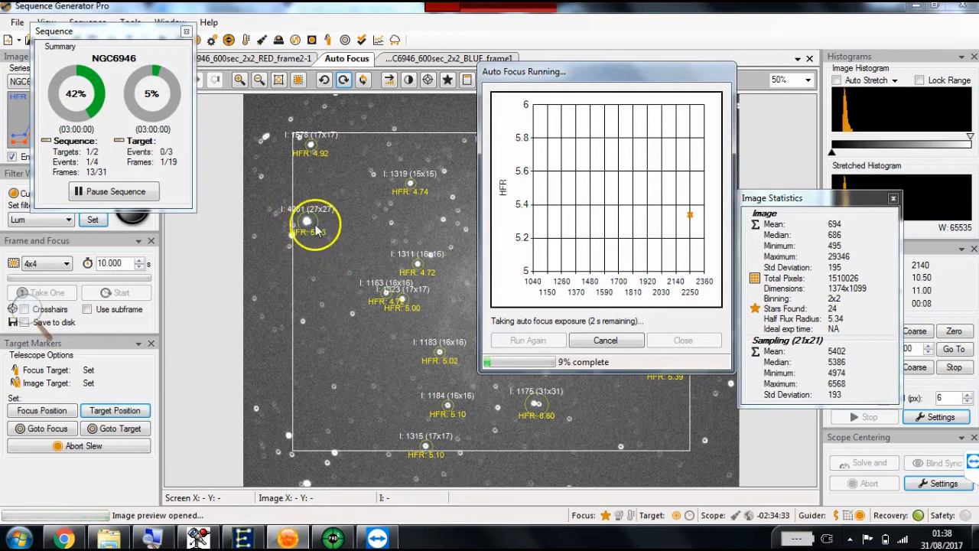
mouse_move(597, 317)
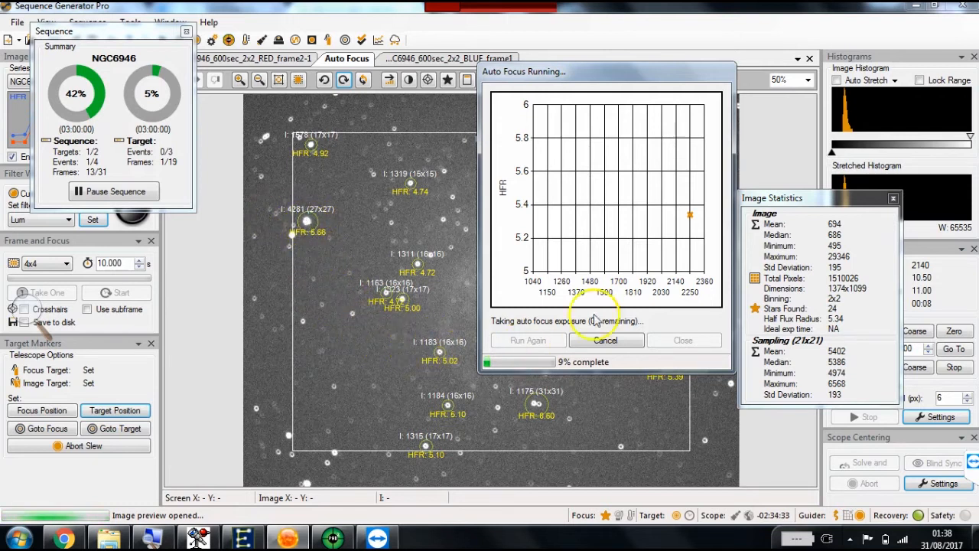
mouse_move(677, 226)
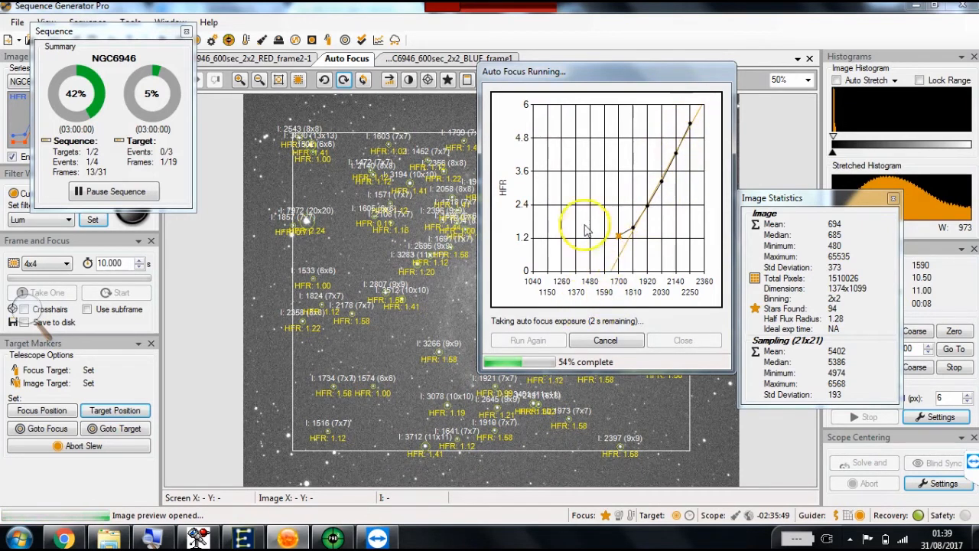
mouse_move(652, 312)
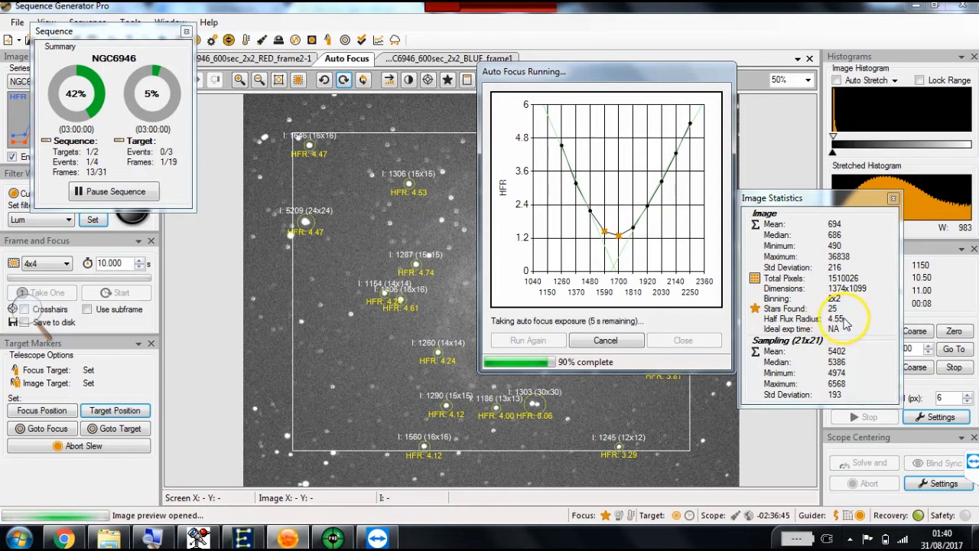
mouse_move(697, 127)
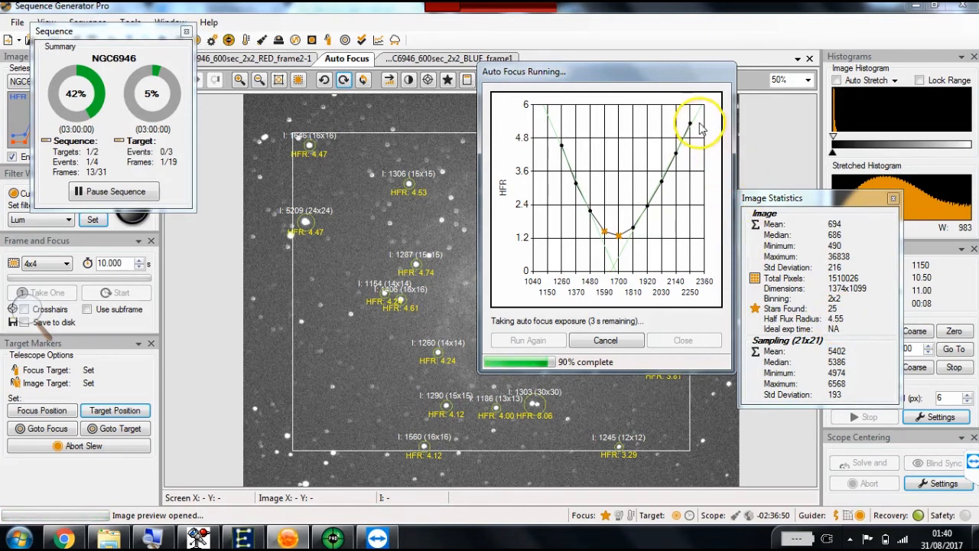
mouse_move(574, 199)
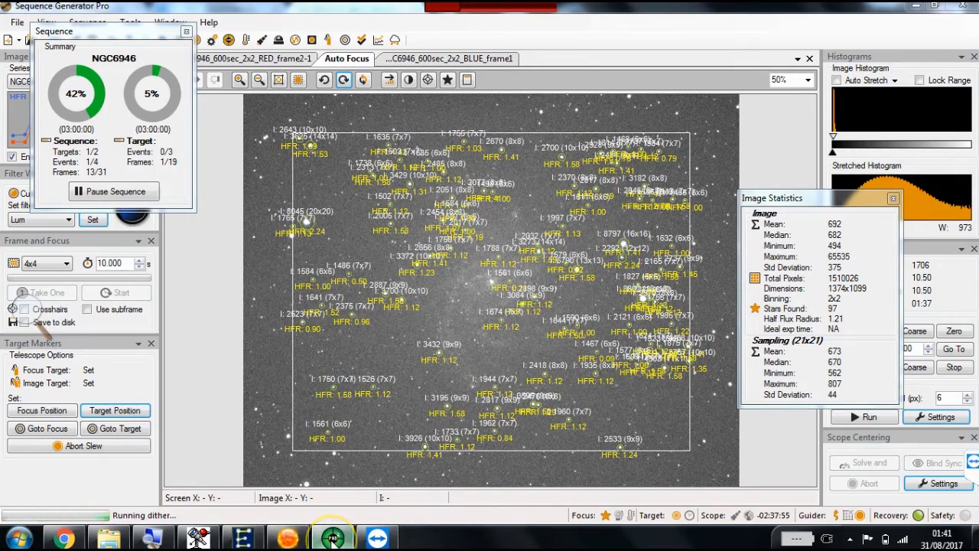
Step: Check PHD2 during the post-focus dither, then return to Sequence Generator Pro
click(332, 538)
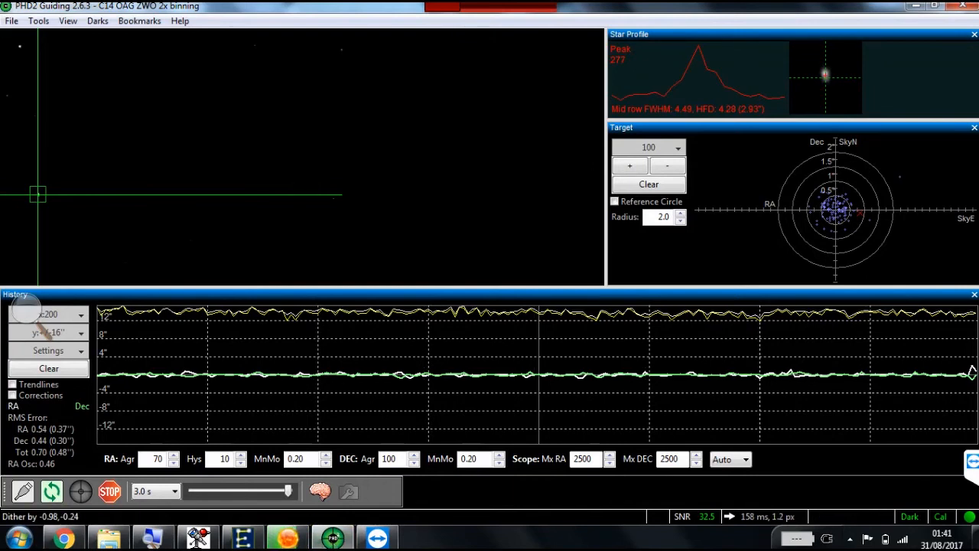
click(332, 537)
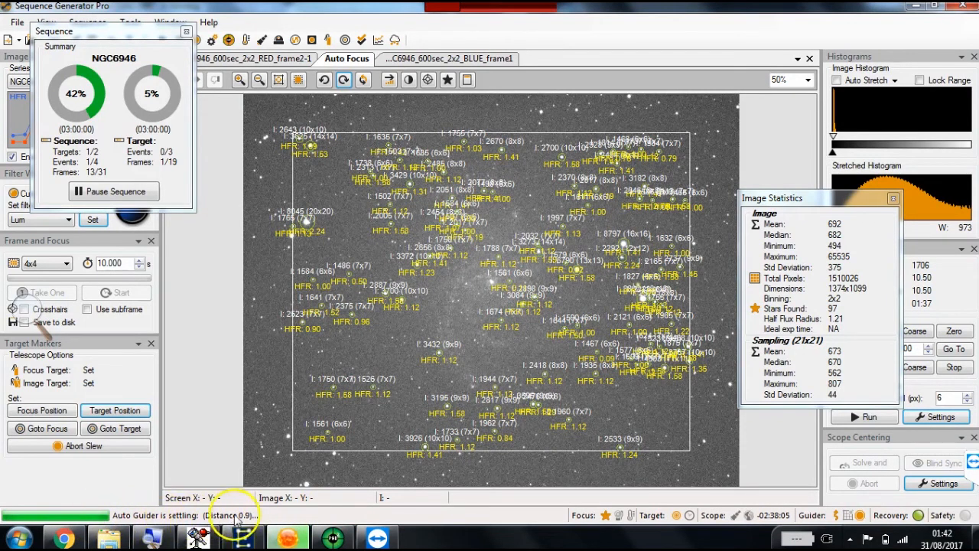
mouse_move(406, 524)
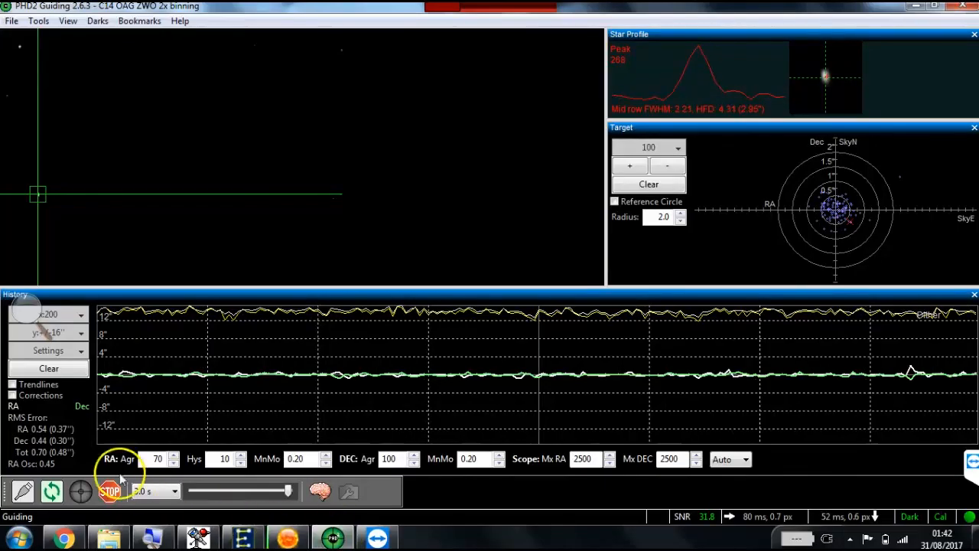
Step: Clear the PHD2 History graph, resetting the RMS error stats to zero
click(48, 368)
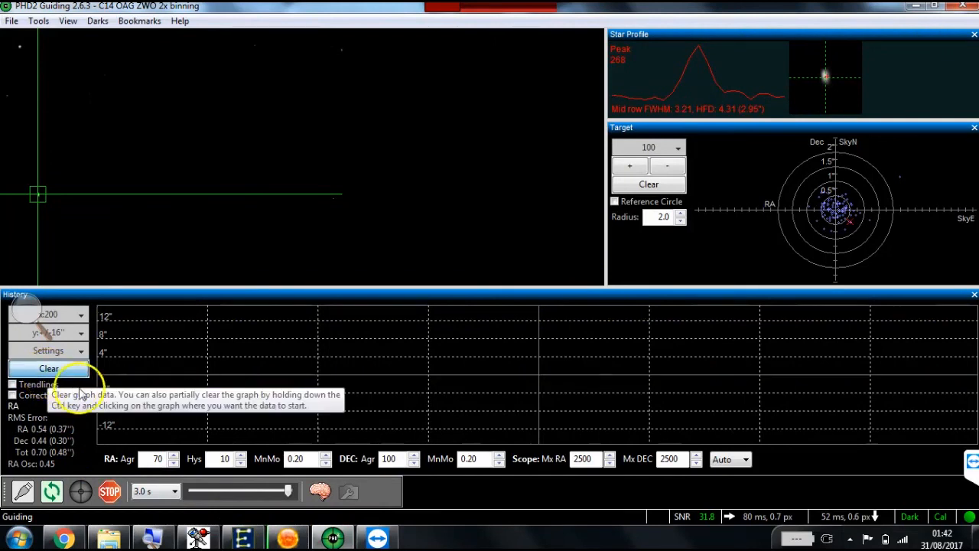
click(48, 368)
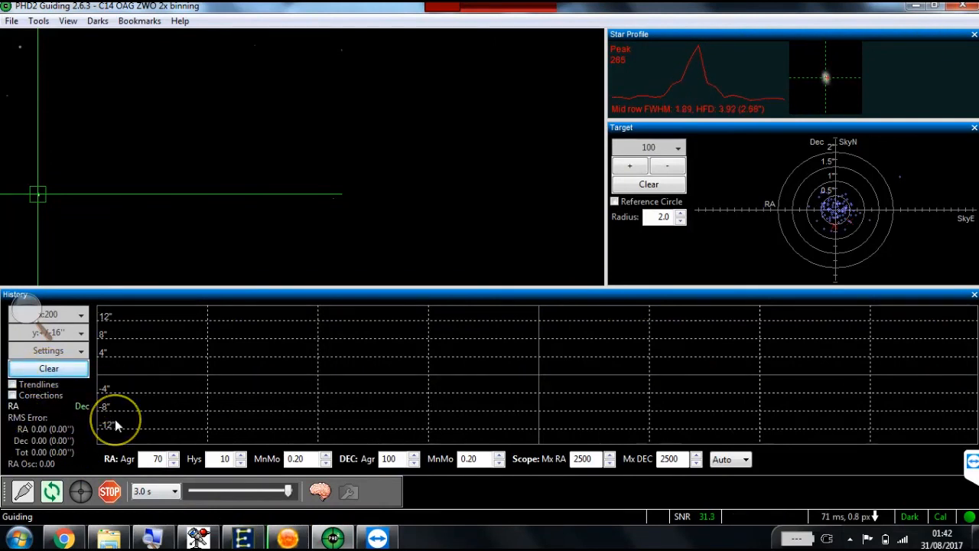